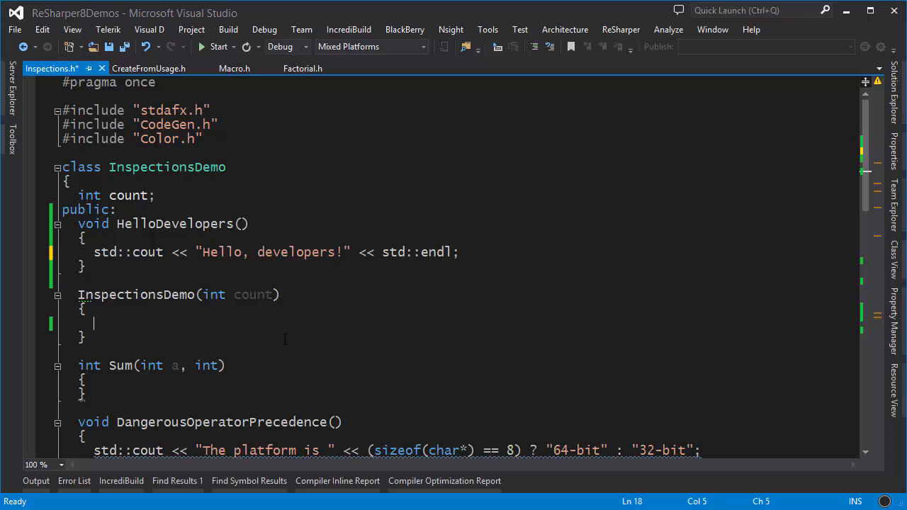
Initialize the count field from the unused constructor parameter and add a return 42 to Sum.
{"action": "double_click", "coordinate": [252, 294]}
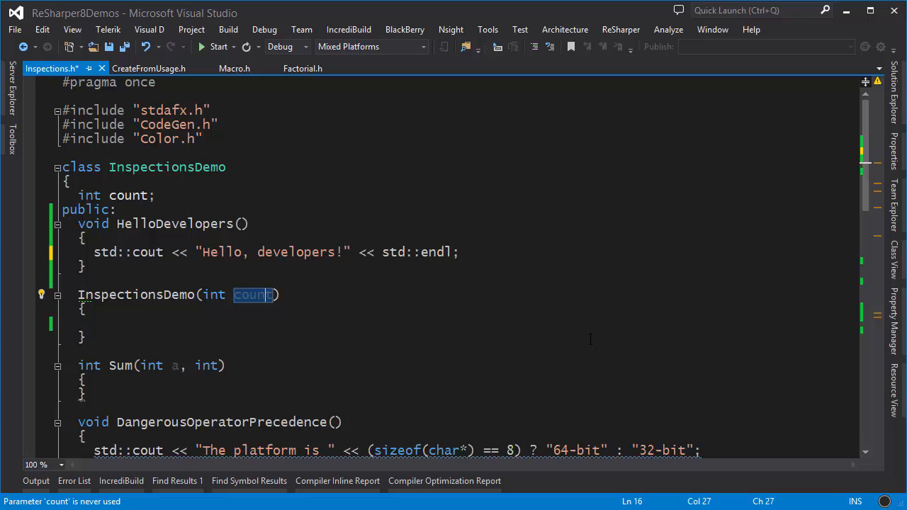
{"action": "mouse_move", "coordinate": [428, 317]}
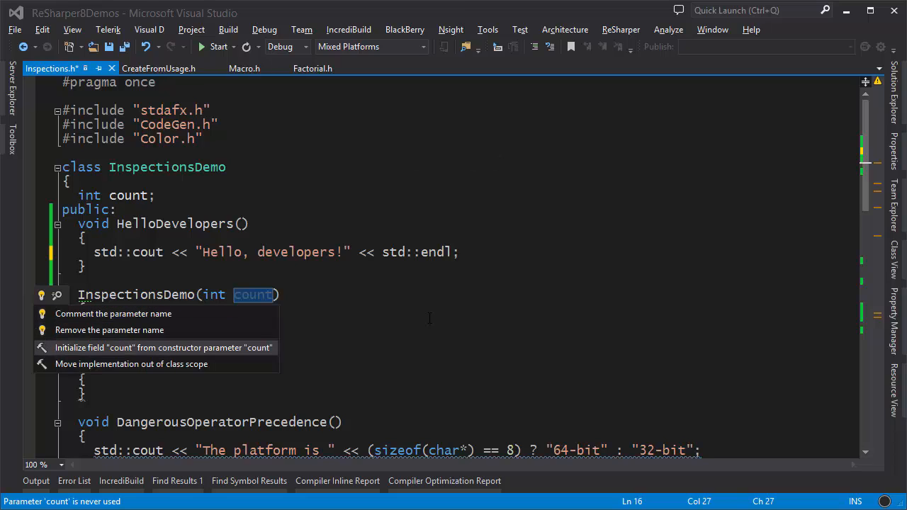
{"action": "left_click", "coordinate": [165, 347]}
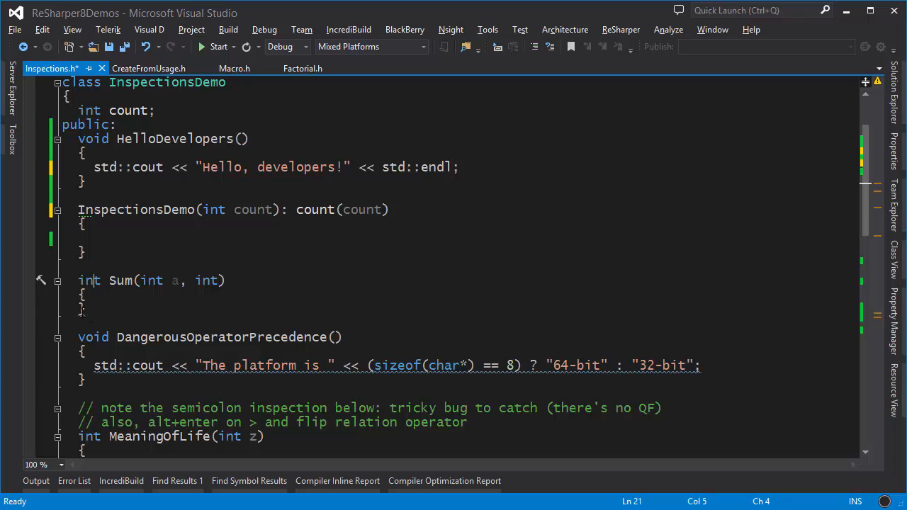
{"action": "mouse_move", "coordinate": [85, 310]}
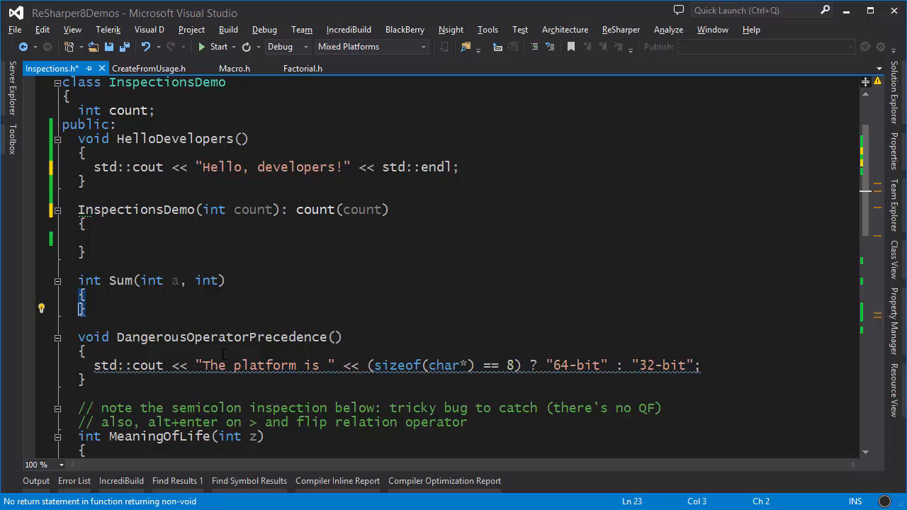
{"action": "key", "text": "Alt+Enter"}
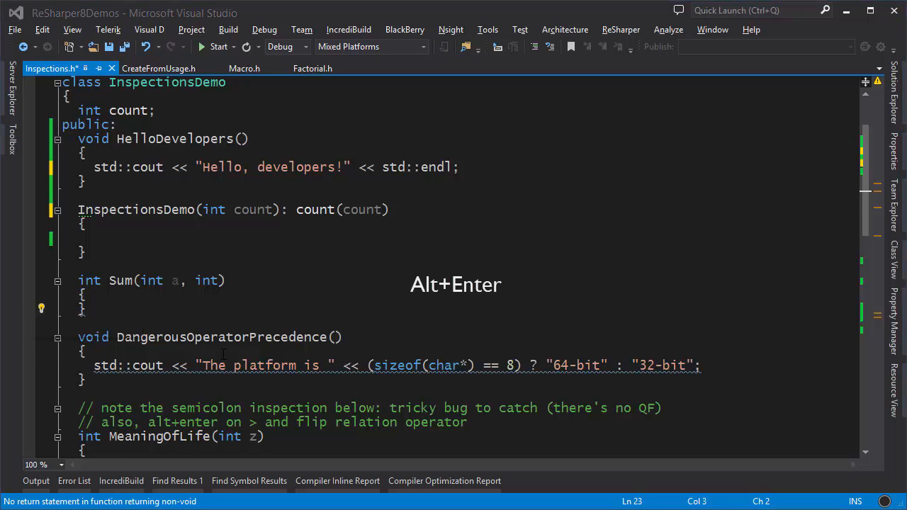
{"action": "key", "text": "Alt+Enter"}
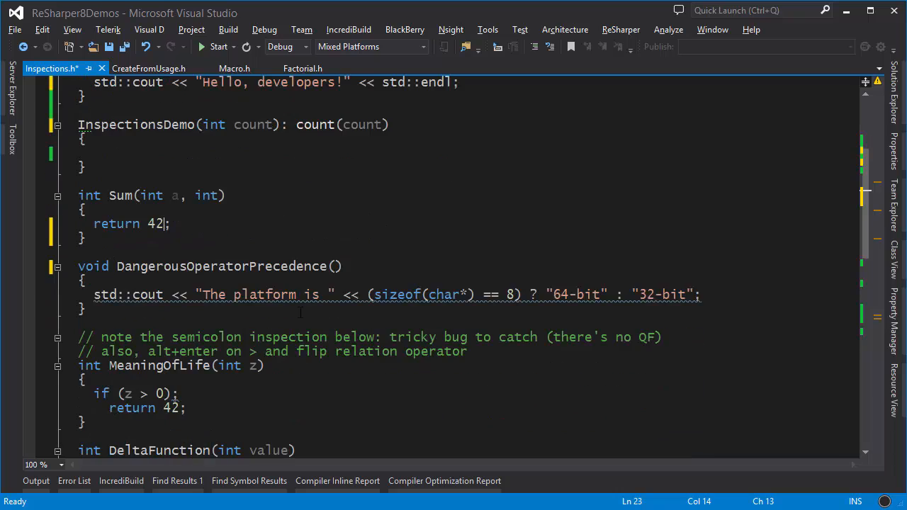
Convert DangerousOperatorPrecedence's ?: into if/else and delete the stray semicolon after MeaningOfLife's if.
{"action": "scroll", "scroll_direction": "down", "scroll_amount": 3}
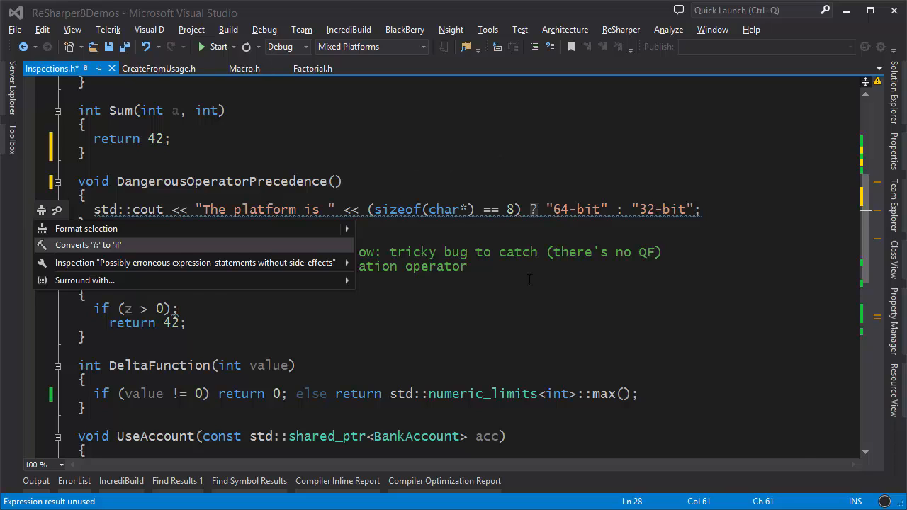
{"action": "left_click", "coordinate": [88, 243]}
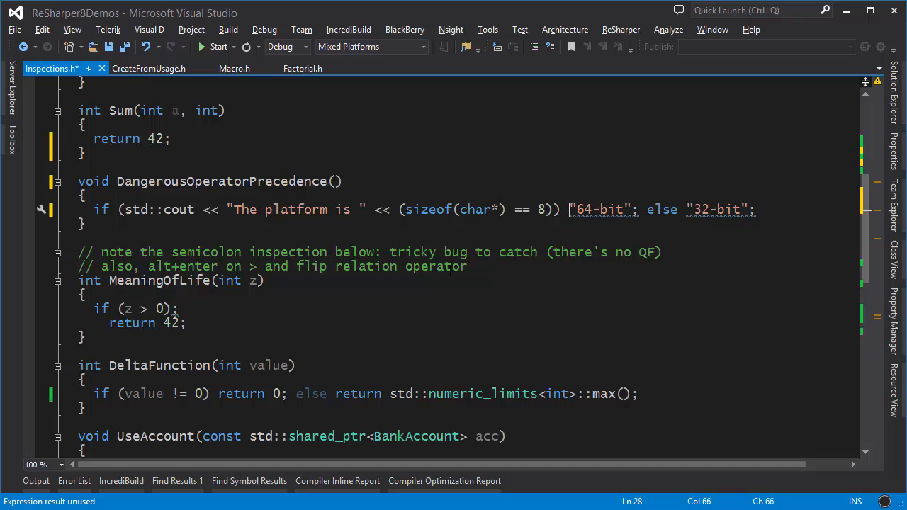
{"action": "scroll", "scroll_direction": "down", "scroll_amount": 3}
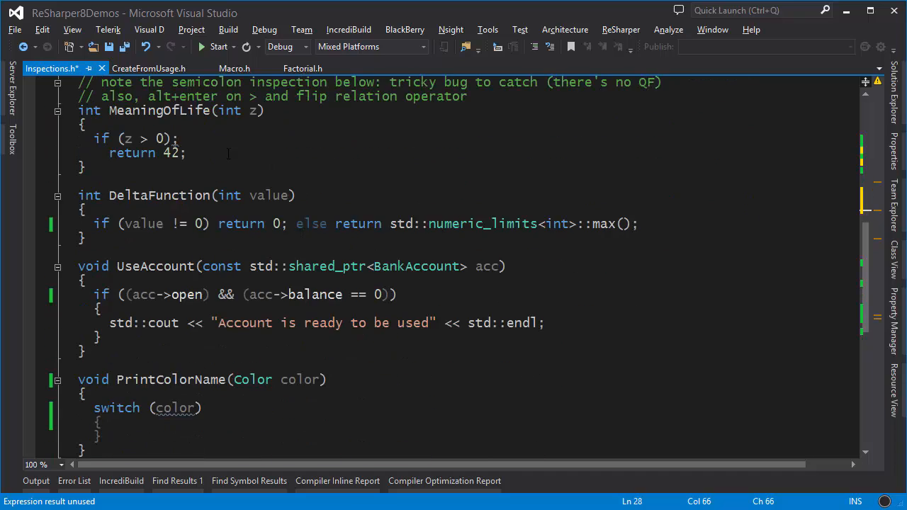
{"action": "mouse_move", "coordinate": [176, 139]}
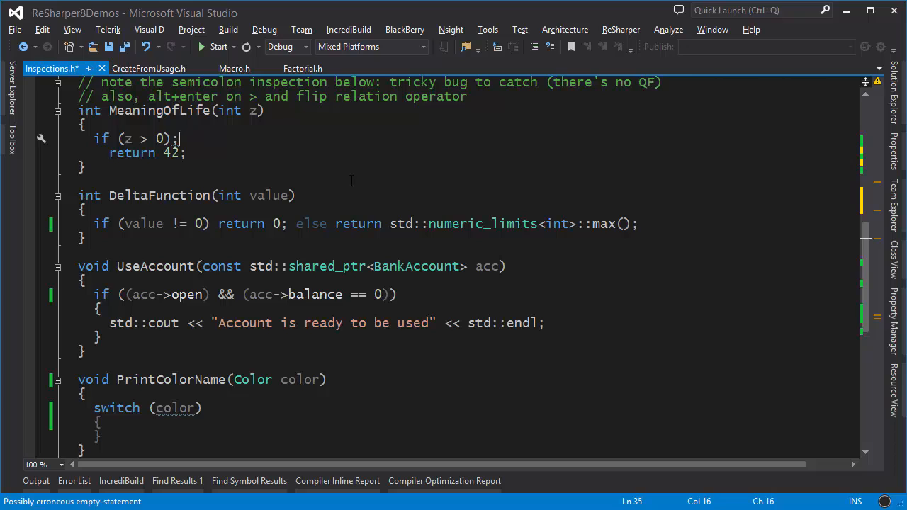
{"action": "key", "text": "Backspace"}
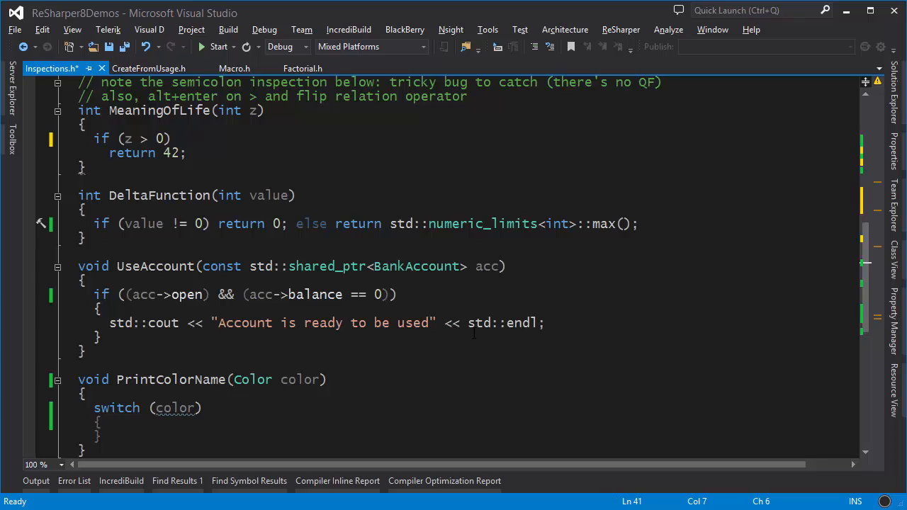
Invert DeltaFunction's if so it tests value == 0 first, swapping the return branches.
{"action": "key", "text": "Alt+Enter"}
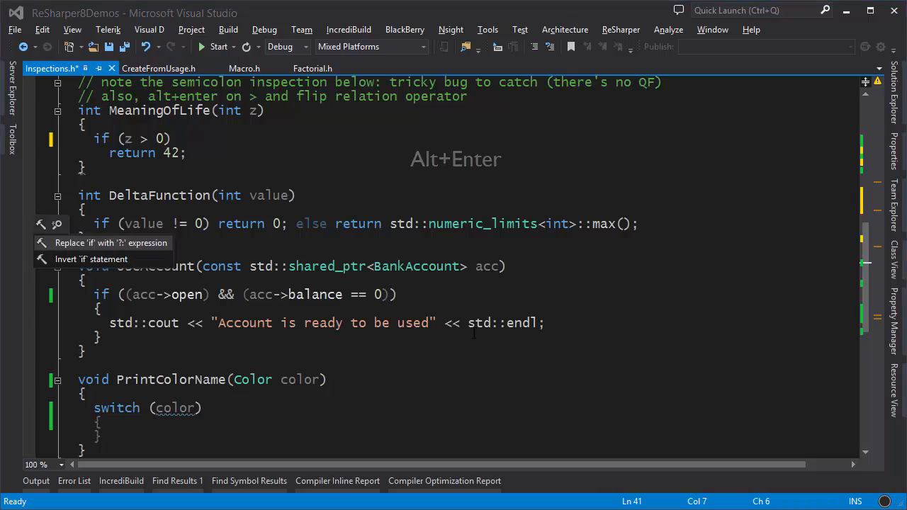
{"action": "left_click", "coordinate": [110, 243]}
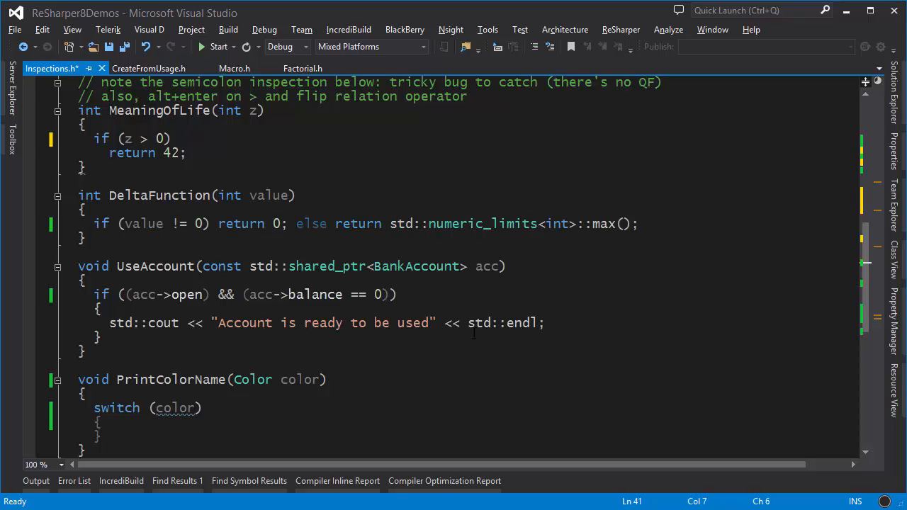
{"action": "key", "text": "alt+enter"}
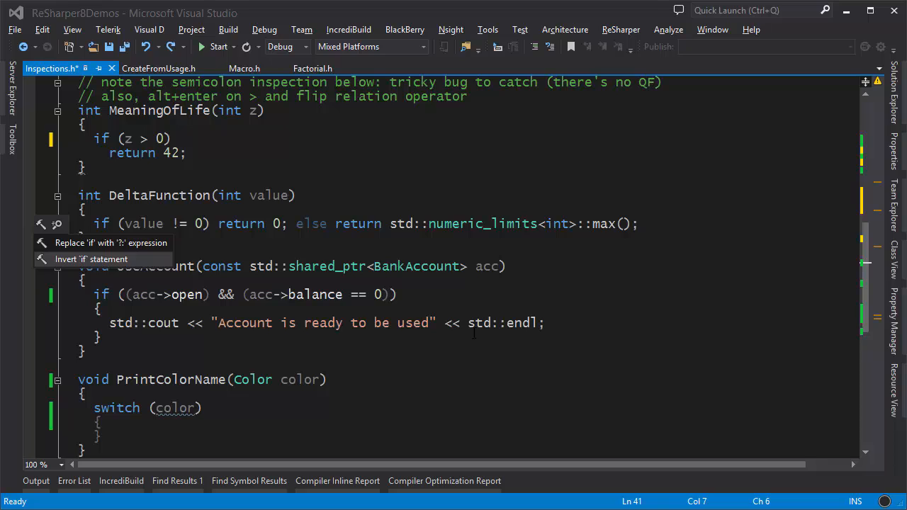
{"action": "left_click", "coordinate": [91, 259]}
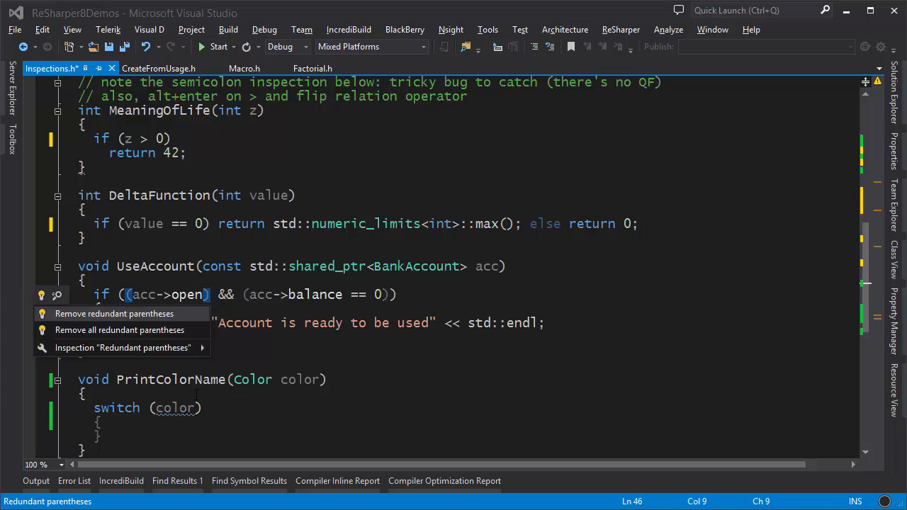
{"action": "mouse_move", "coordinate": [119, 329]}
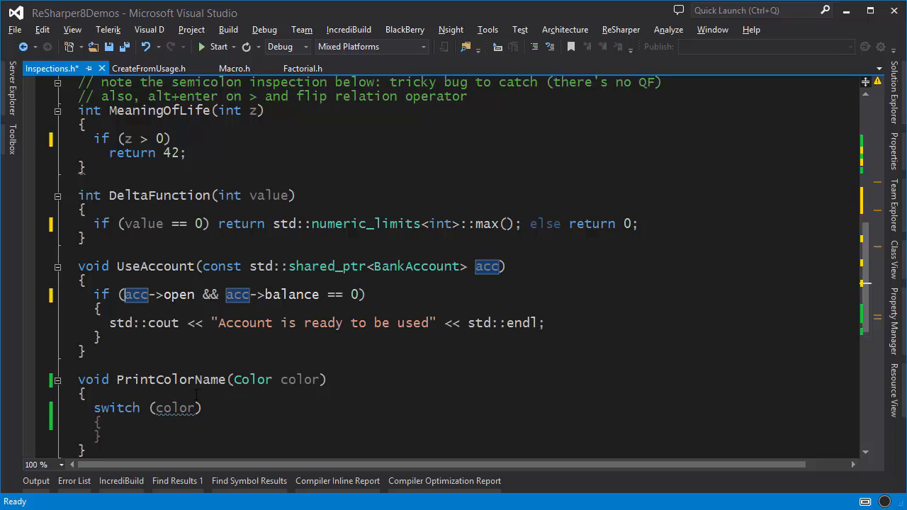
Scroll down past UseAccount's condition, now reading acc->open && acc->balance == 0.
{"action": "scroll", "scroll_direction": "down", "scroll_amount": 3}
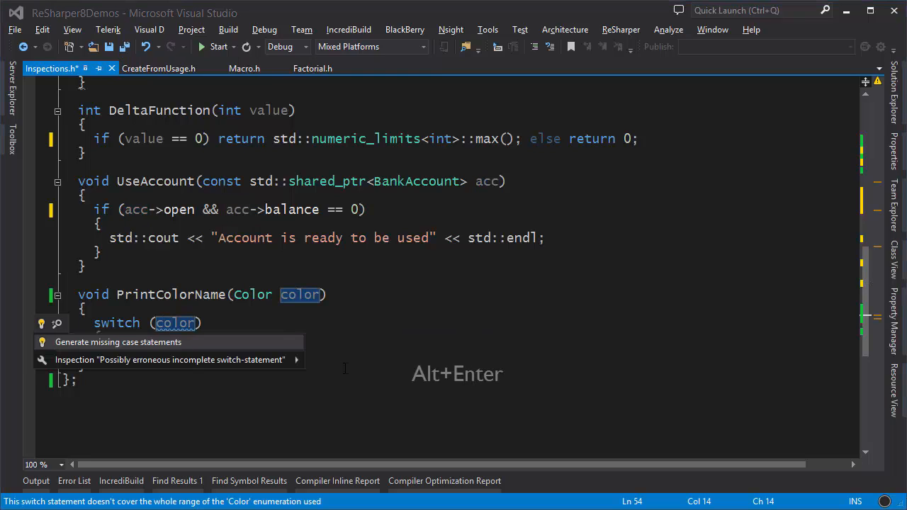
Generate the missing Color::red, blue and green case statements plus default in the switch.
{"action": "left_click", "coordinate": [117, 342]}
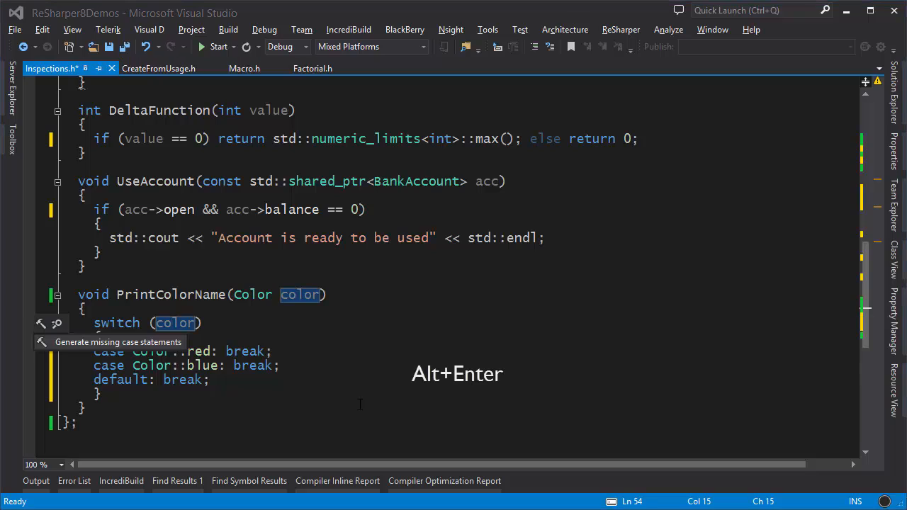
{"action": "left_click", "coordinate": [119, 342]}
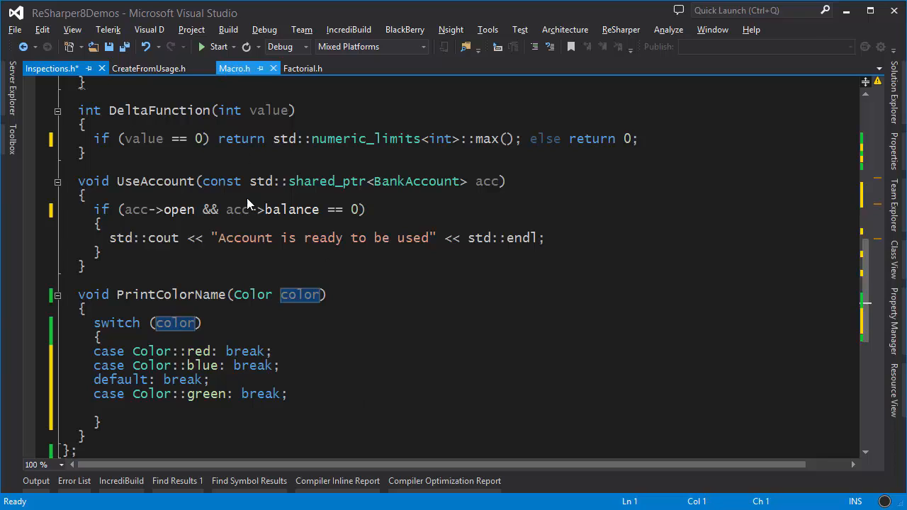
In Macro.h, substitute the MAD macro and nested calls so Calculate returns x*y+z.
{"action": "left_click", "coordinate": [236, 68]}
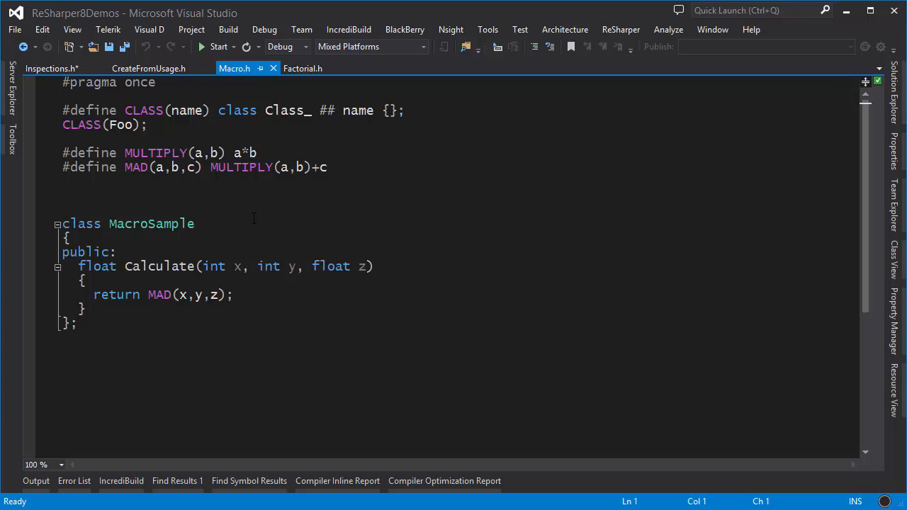
{"action": "left_click", "coordinate": [159, 295]}
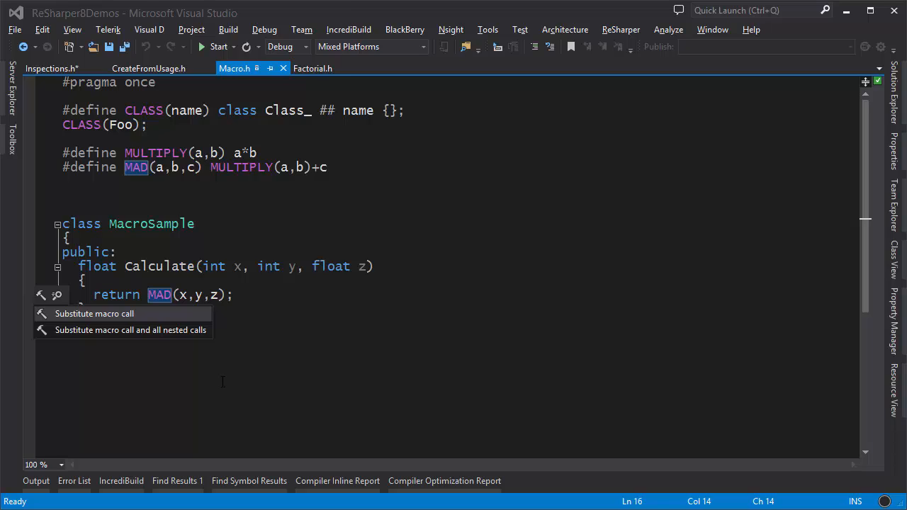
{"action": "left_click", "coordinate": [93, 314]}
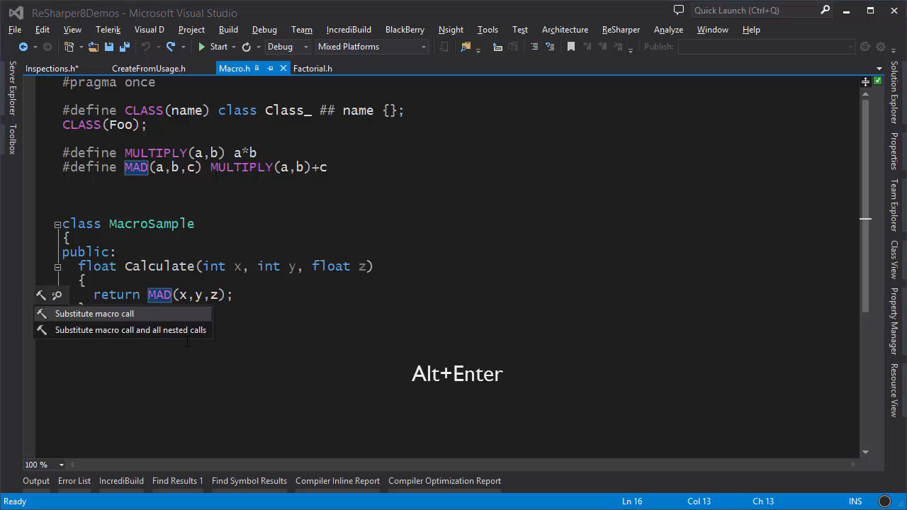
{"action": "key", "text": "Alt+Enter"}
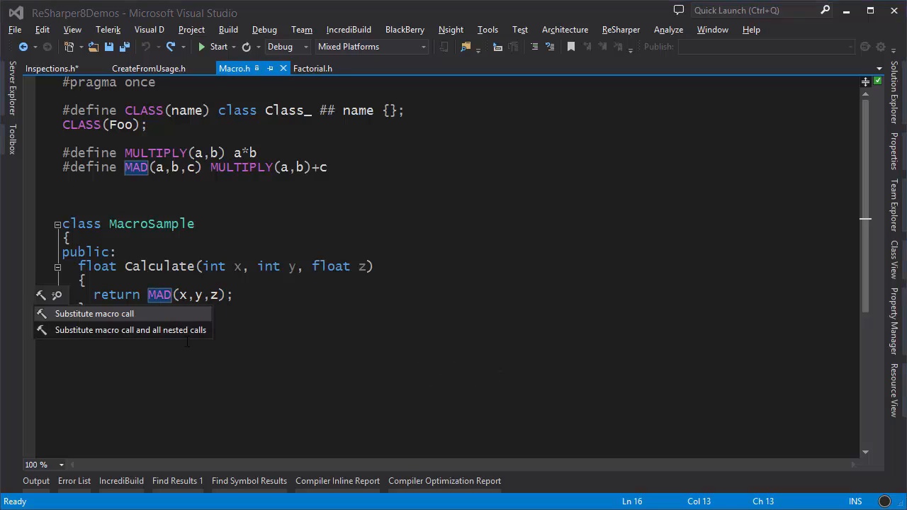
{"action": "left_click", "coordinate": [93, 313]}
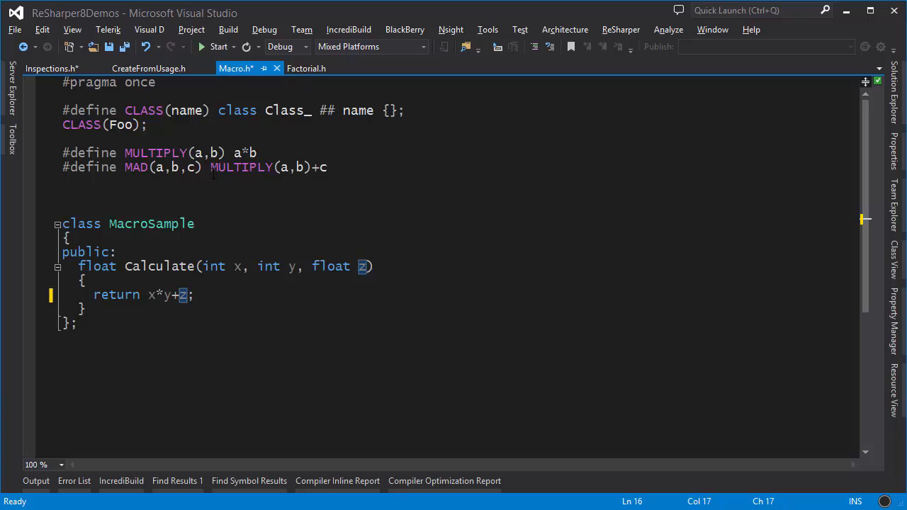
{"action": "mouse_move", "coordinate": [284, 334]}
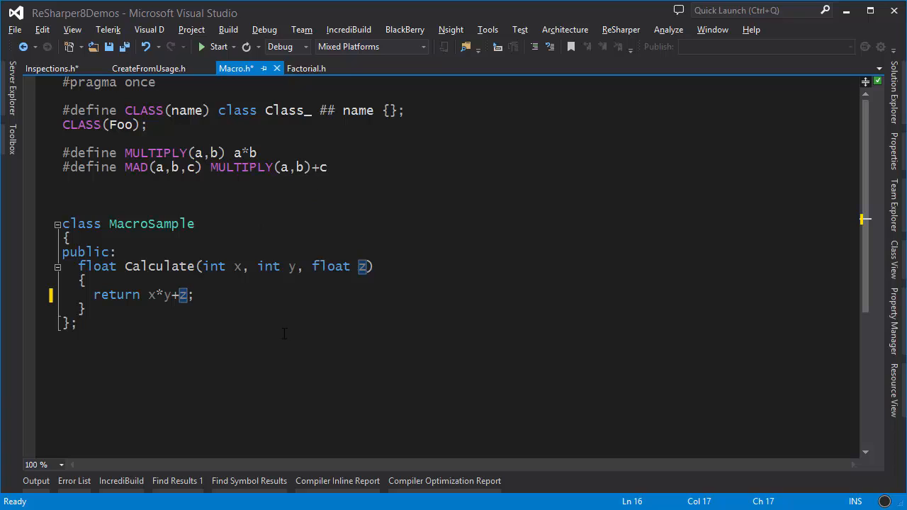
{"action": "mouse_move", "coordinate": [281, 304]}
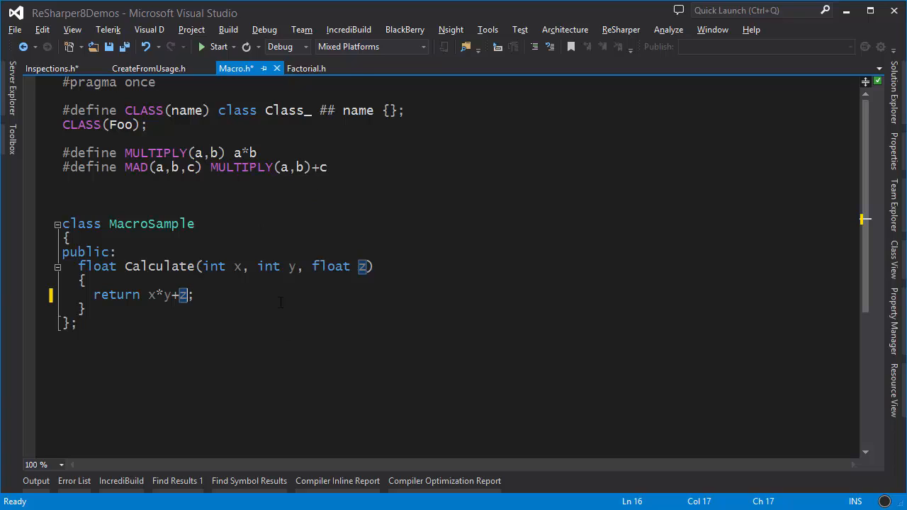
Switch to Factorial.h showing the Factorial template and its static_assert.
{"action": "left_click", "coordinate": [307, 68]}
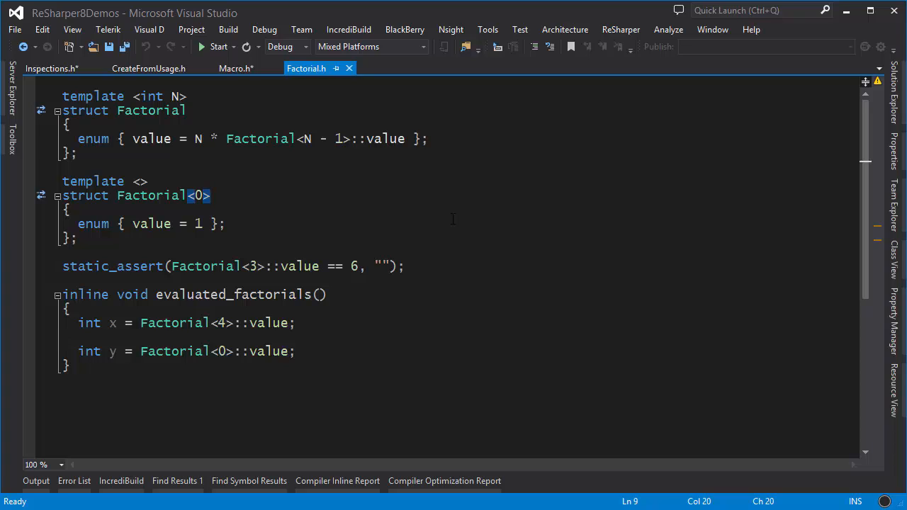
{"action": "mouse_move", "coordinate": [417, 211]}
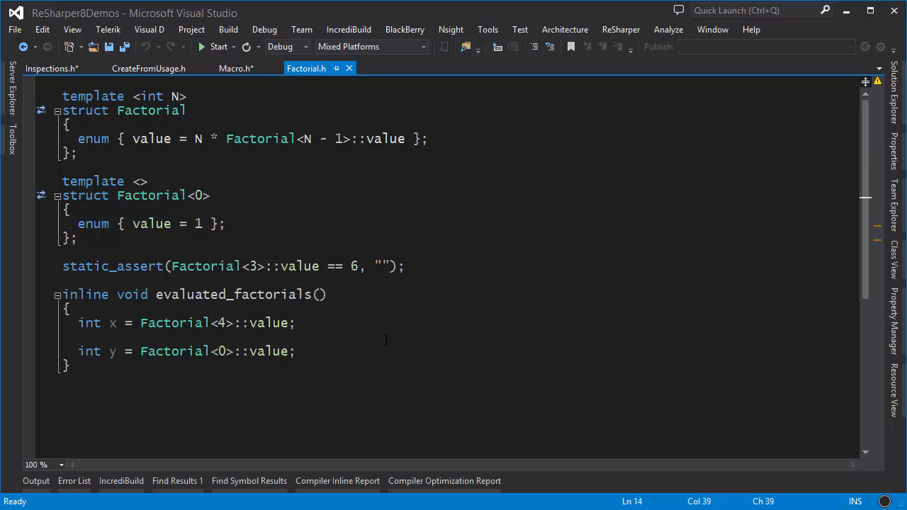
Change the static_assert to compare Factorial<3> against 60 so it is flagged as failed.
{"action": "type", "text": "0"}
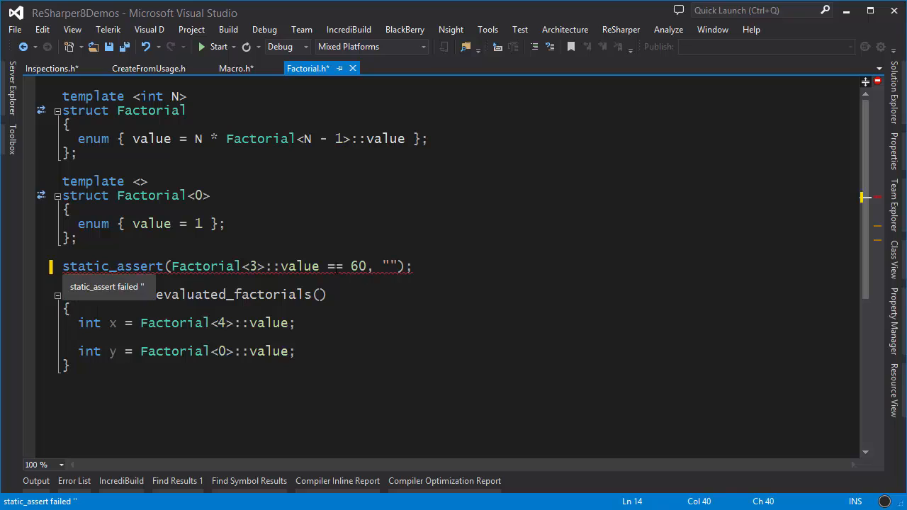
{"action": "left_click", "coordinate": [368, 266]}
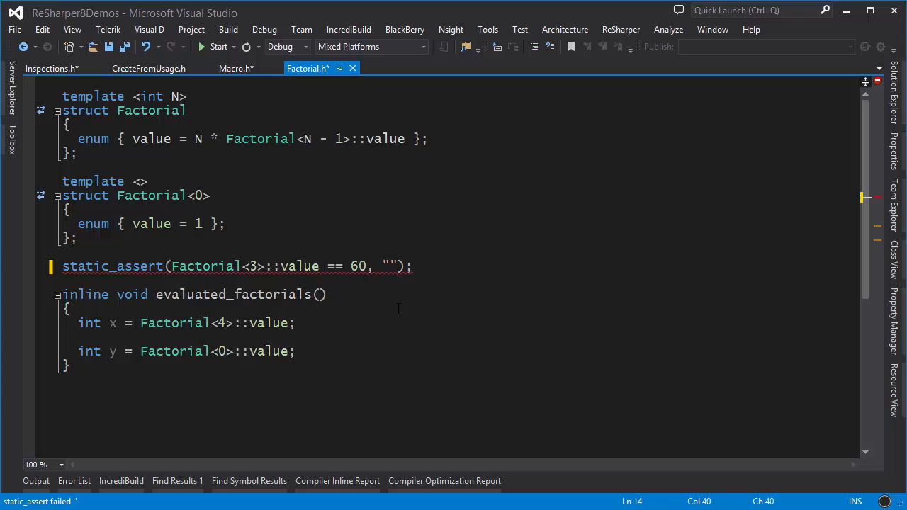
{"action": "mouse_move", "coordinate": [270, 324]}
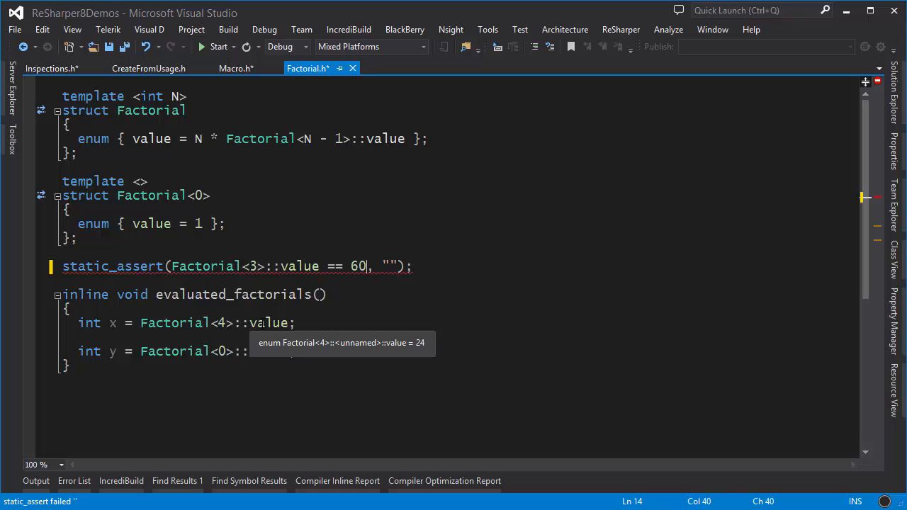
{"action": "mouse_move", "coordinate": [234, 88]}
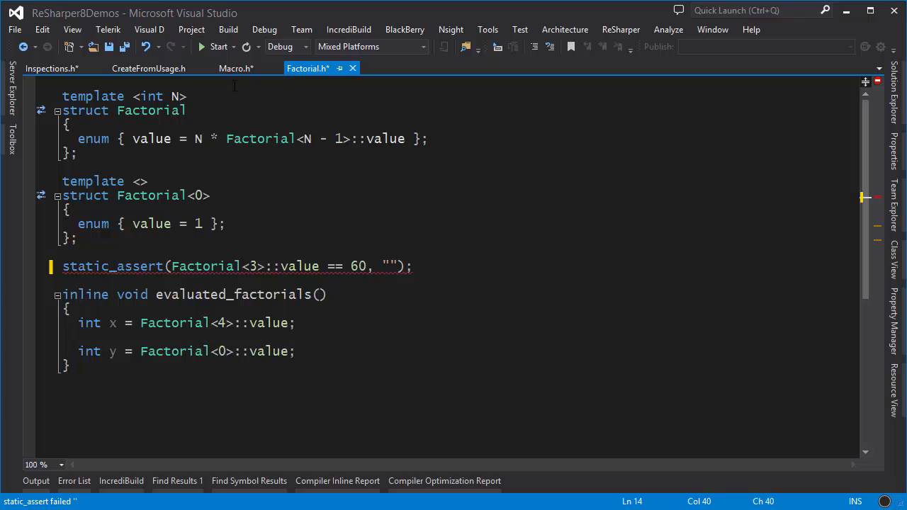
In CreateFromUsage.h, declare an empty struct Person above the function.
{"action": "left_click", "coordinate": [147, 69]}
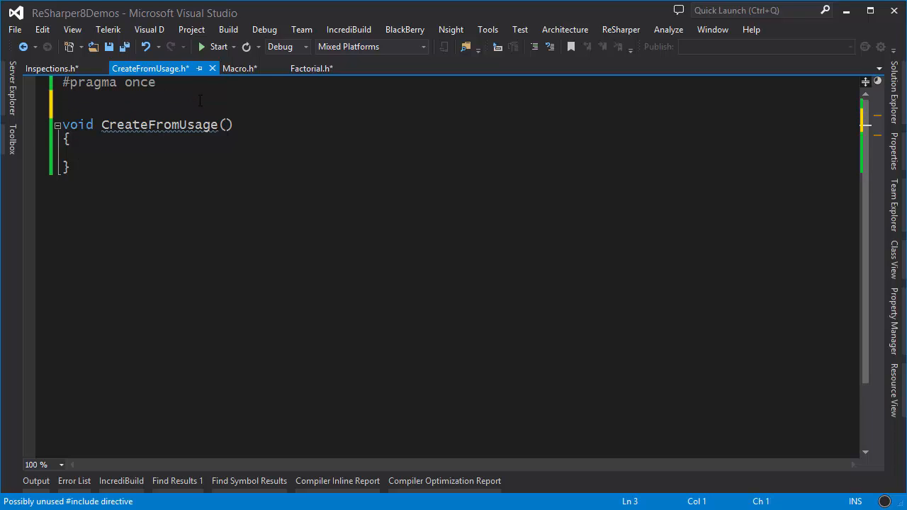
{"action": "type", "text": "struct Pers"}
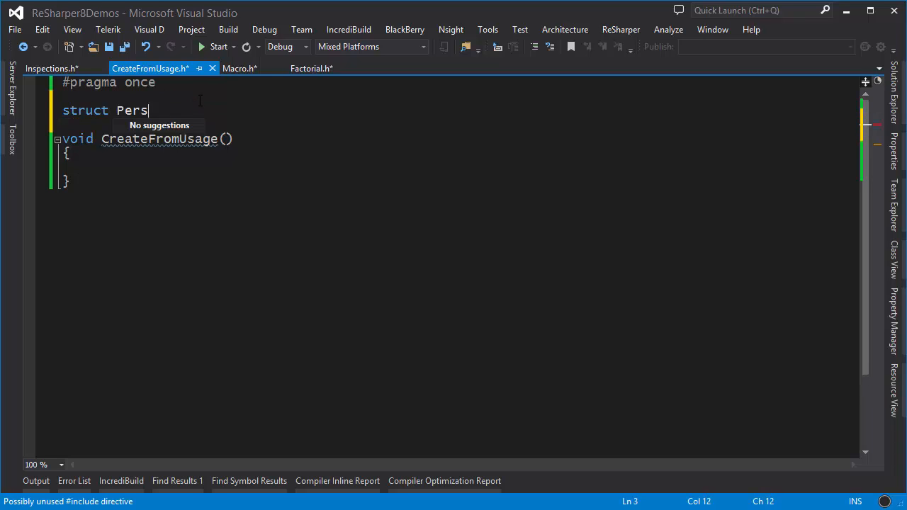
{"action": "type", "text": "on"}
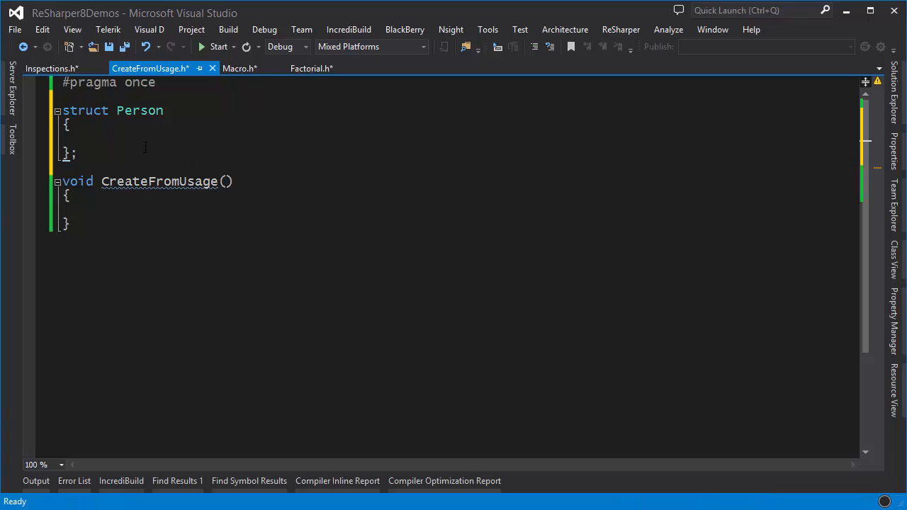
Inside CreateFromUsage, declare Person p and assign p.age = 123.
{"action": "left_click", "coordinate": [230, 236]}
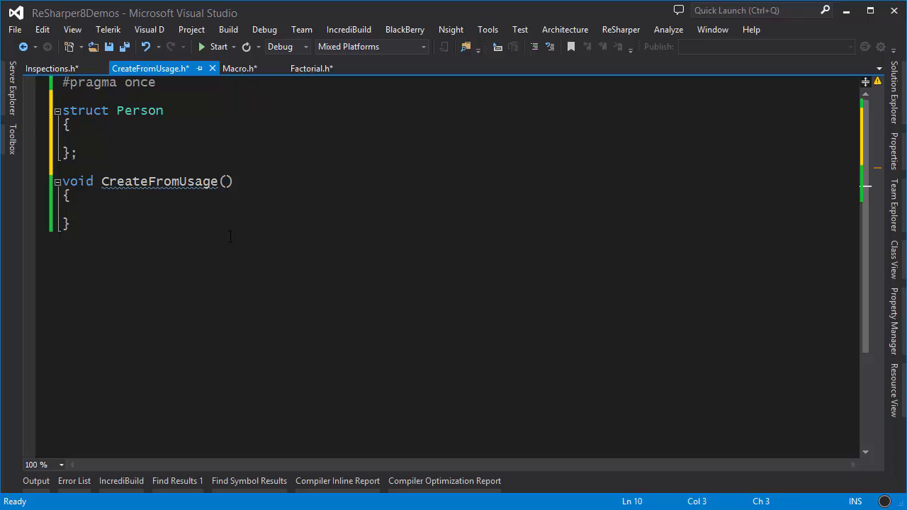
{"action": "type", "text": "Person p;"}
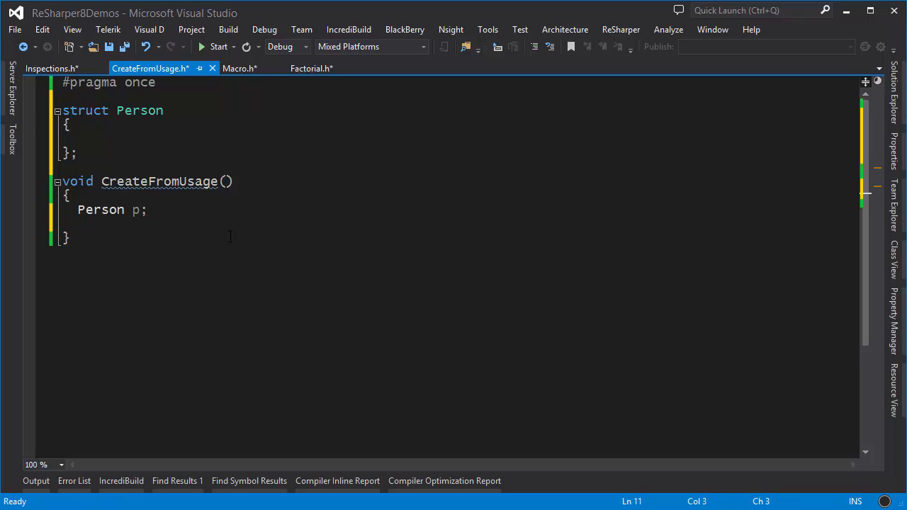
{"action": "type", "text": "p.age = 1"}
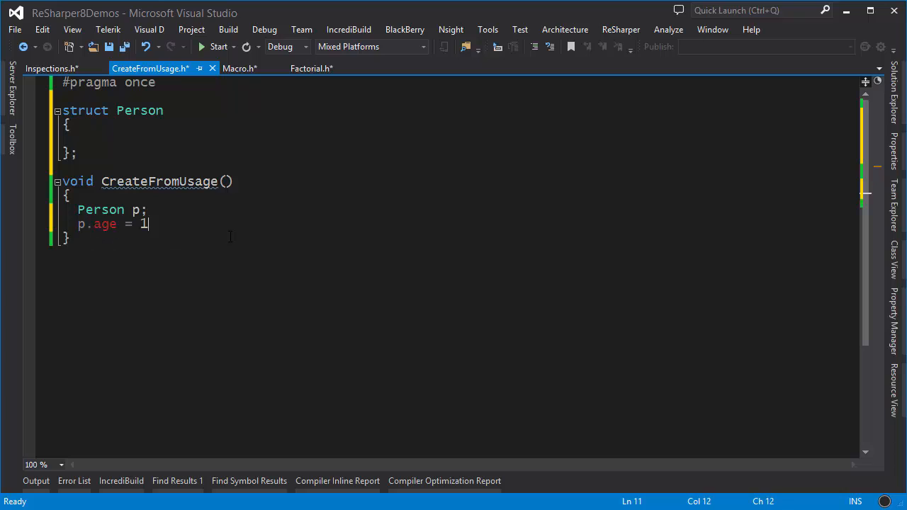
{"action": "type", "text": "23;"}
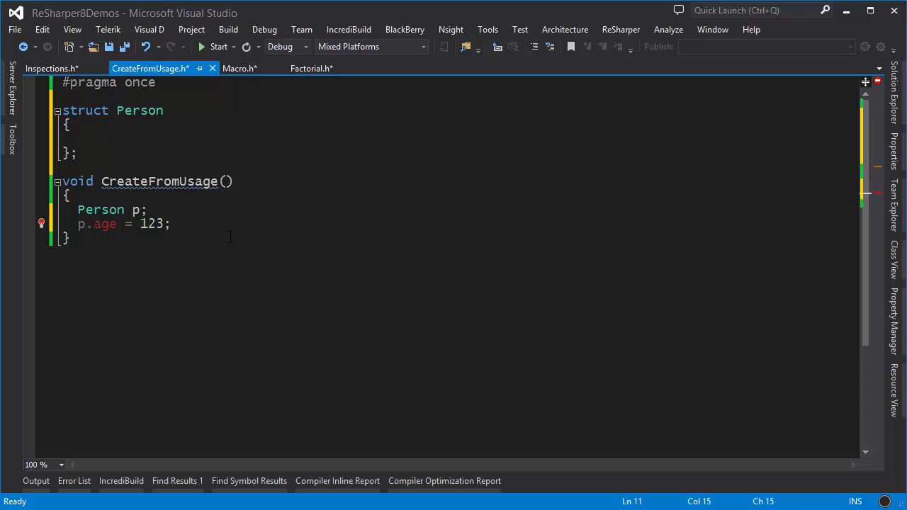
Create the int age field from usage and assign p.name = "John".
{"action": "key", "text": "Alt+Enter"}
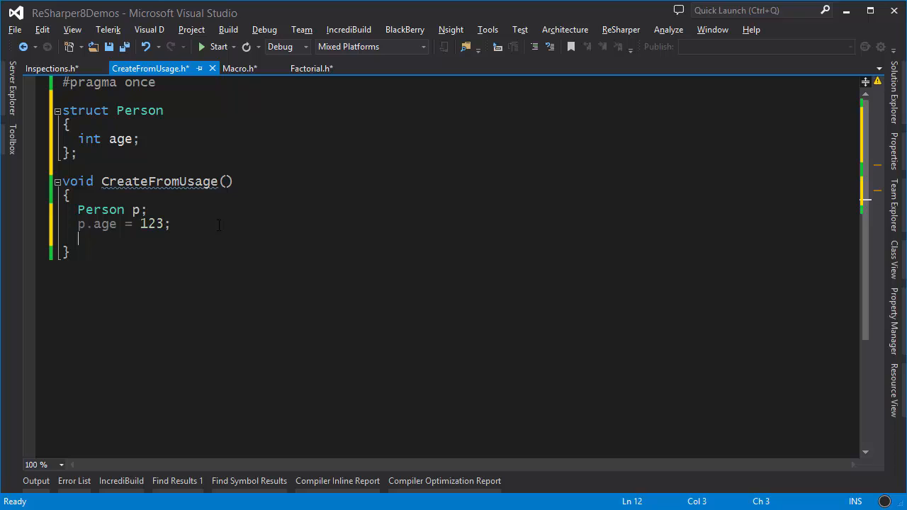
{"action": "type", "text": "p.name"}
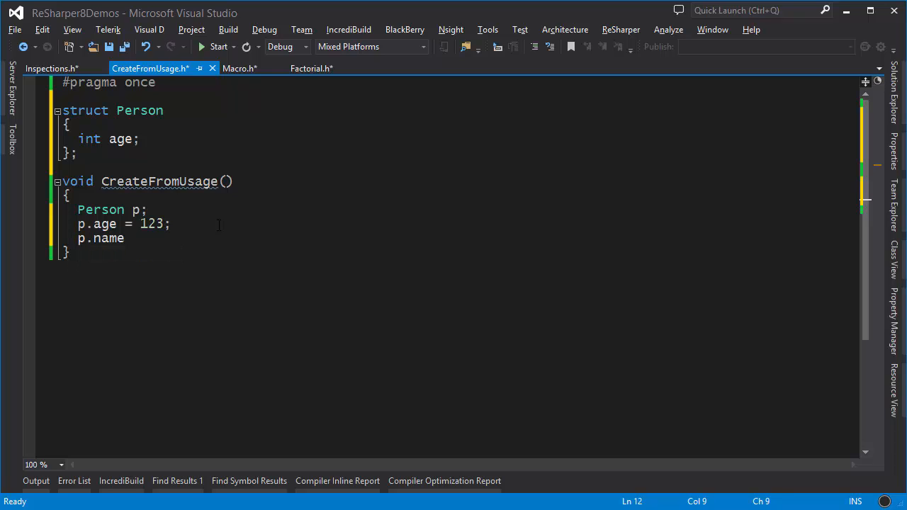
{"action": "type", "text": "= \"John\""}
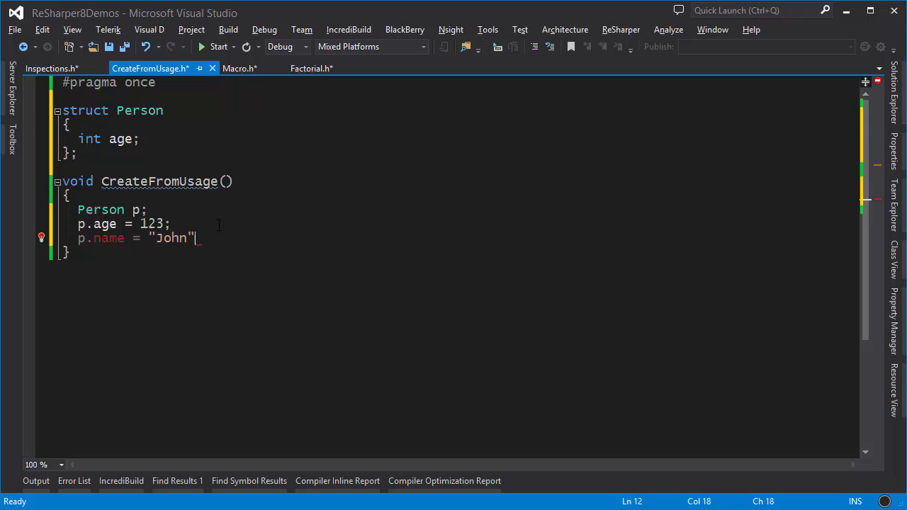
{"action": "type", "text": ";"}
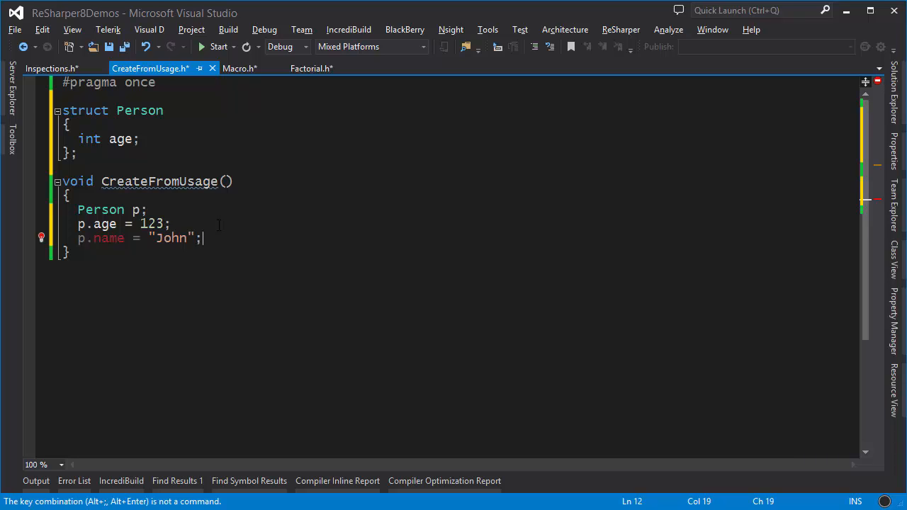
Create the std::string name field in Person and include <string>.
{"action": "key", "text": "alt+enter"}
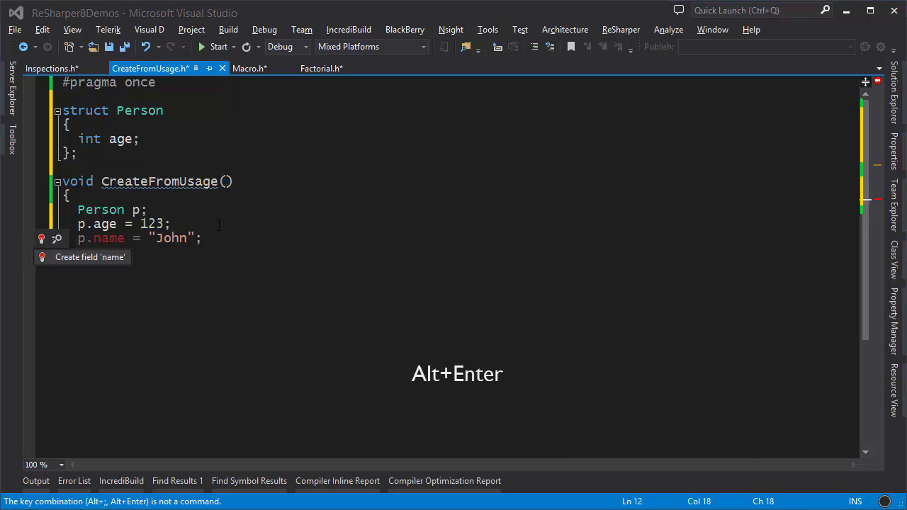
{"action": "left_click", "coordinate": [90, 256]}
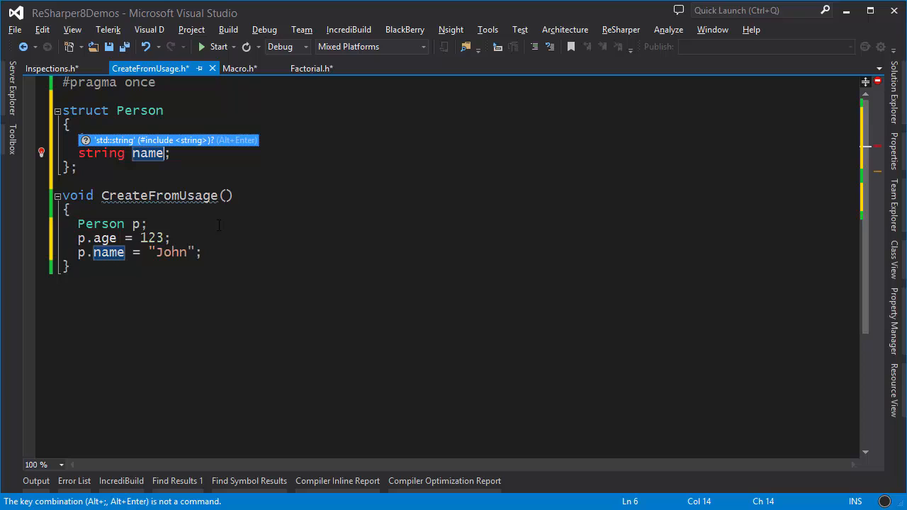
{"action": "key", "text": "Alt+Enter"}
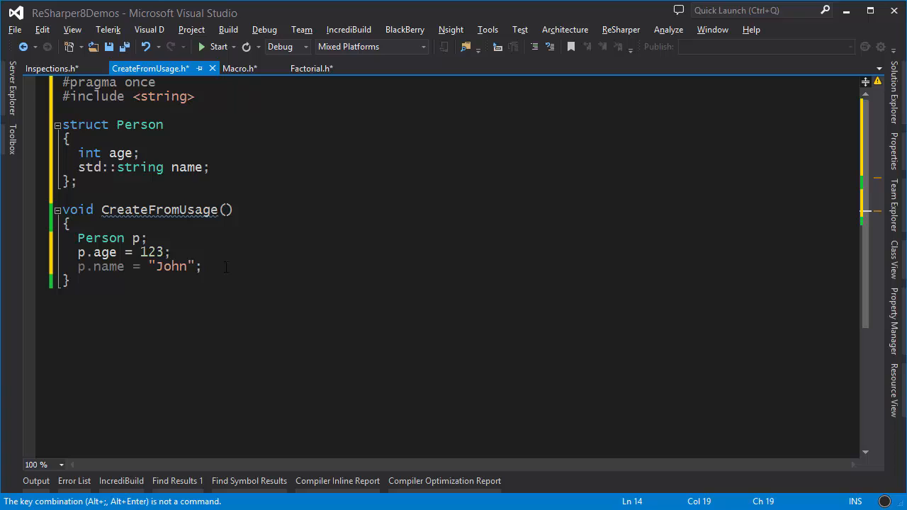
Call p.say_hello() and generate its empty inline implementation inside Person.
{"action": "type", "text": "p."}
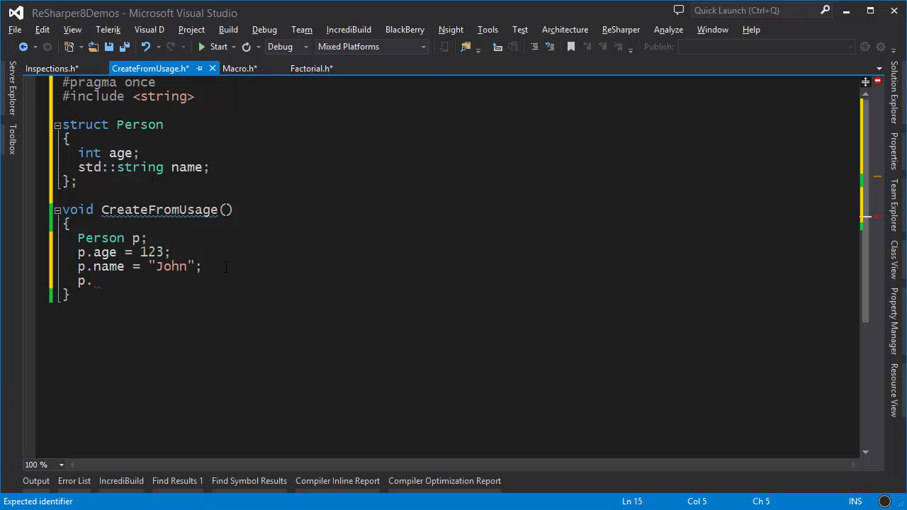
{"action": "type", "text": "say_hello();"}
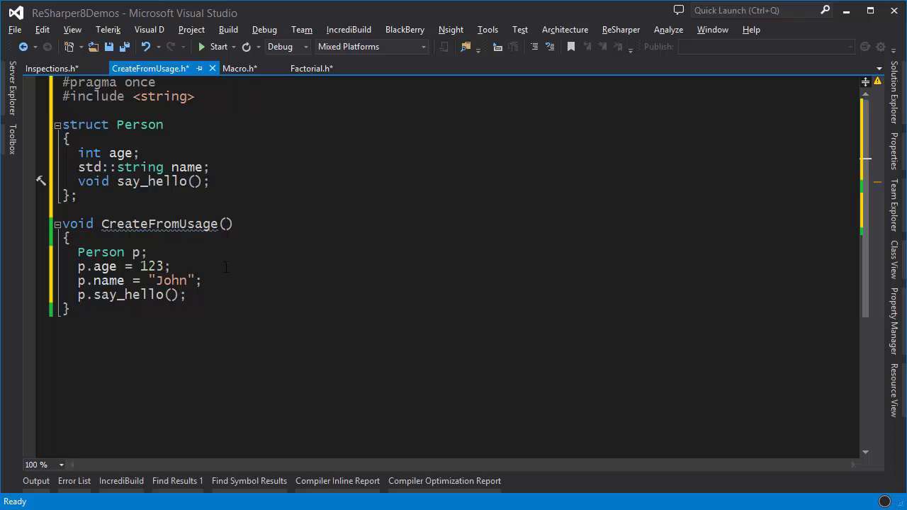
{"action": "left_click", "coordinate": [210, 182]}
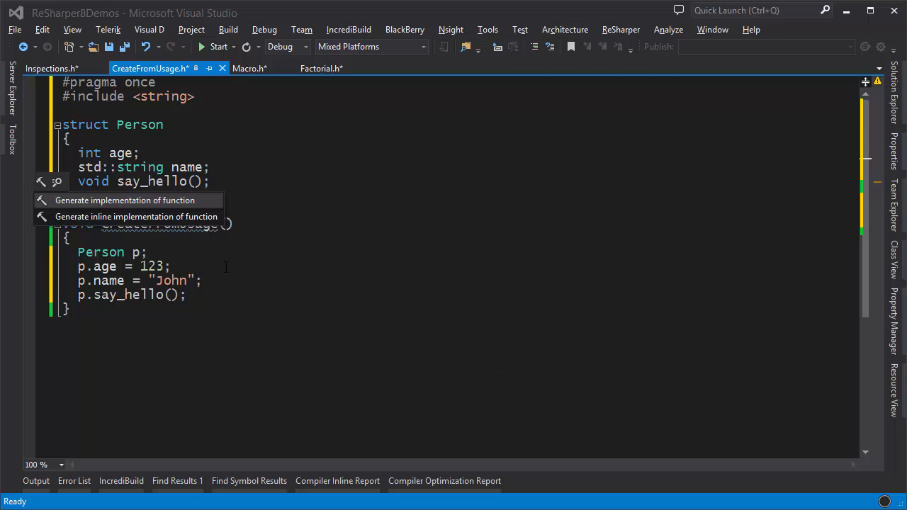
{"action": "mouse_move", "coordinate": [136, 216]}
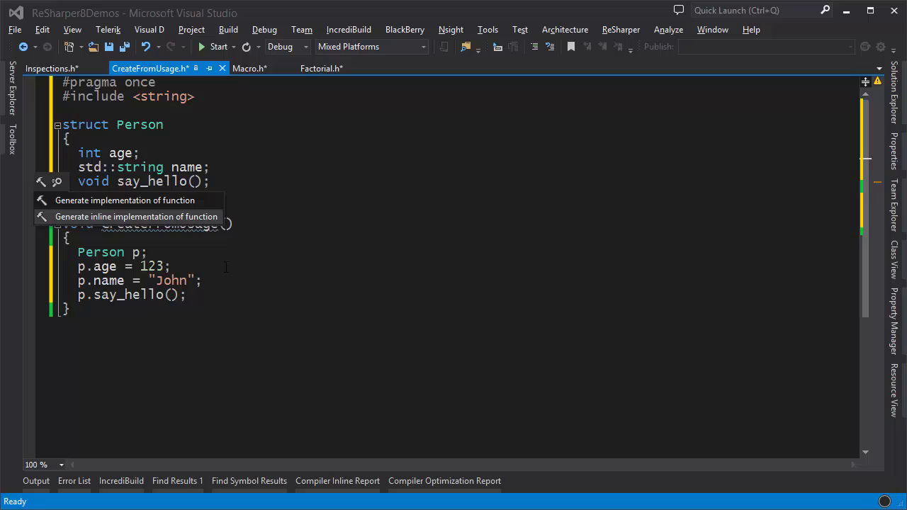
{"action": "left_click", "coordinate": [136, 215]}
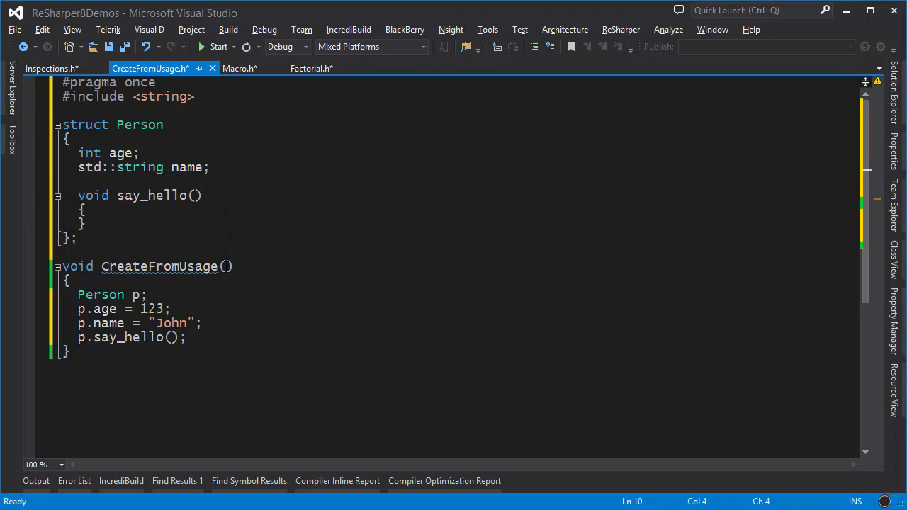